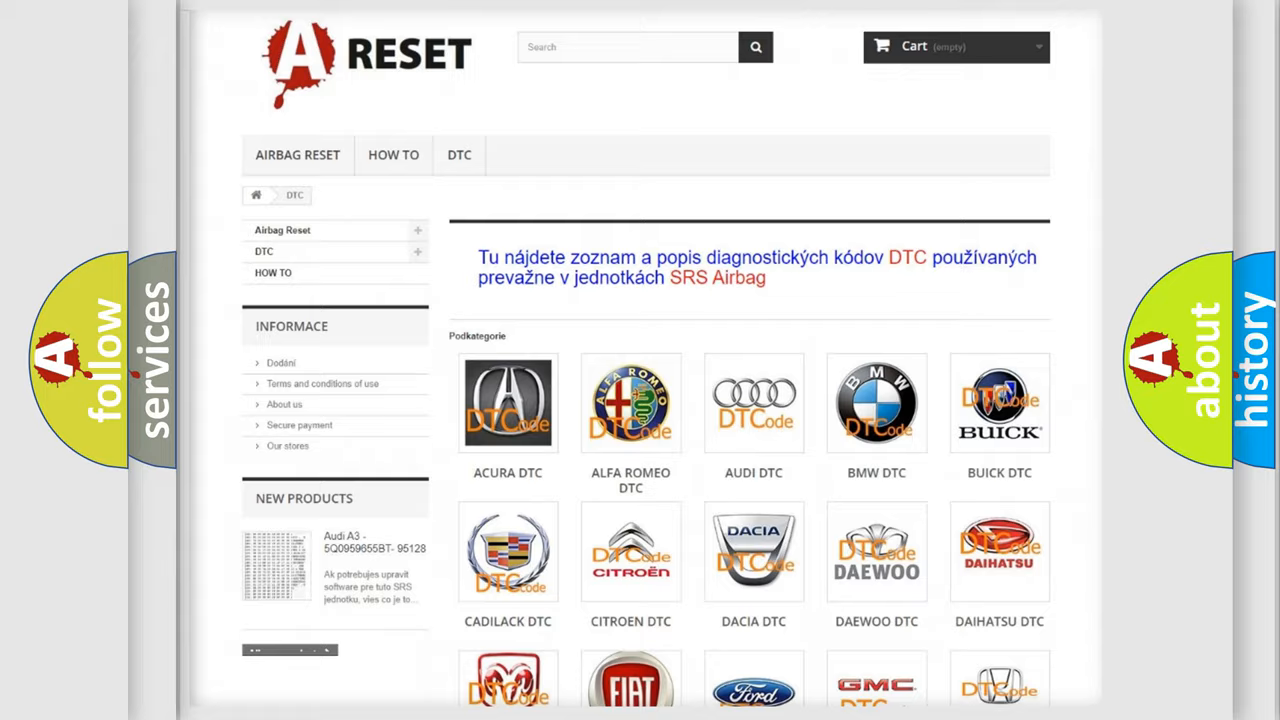
pyautogui.scroll(-3)
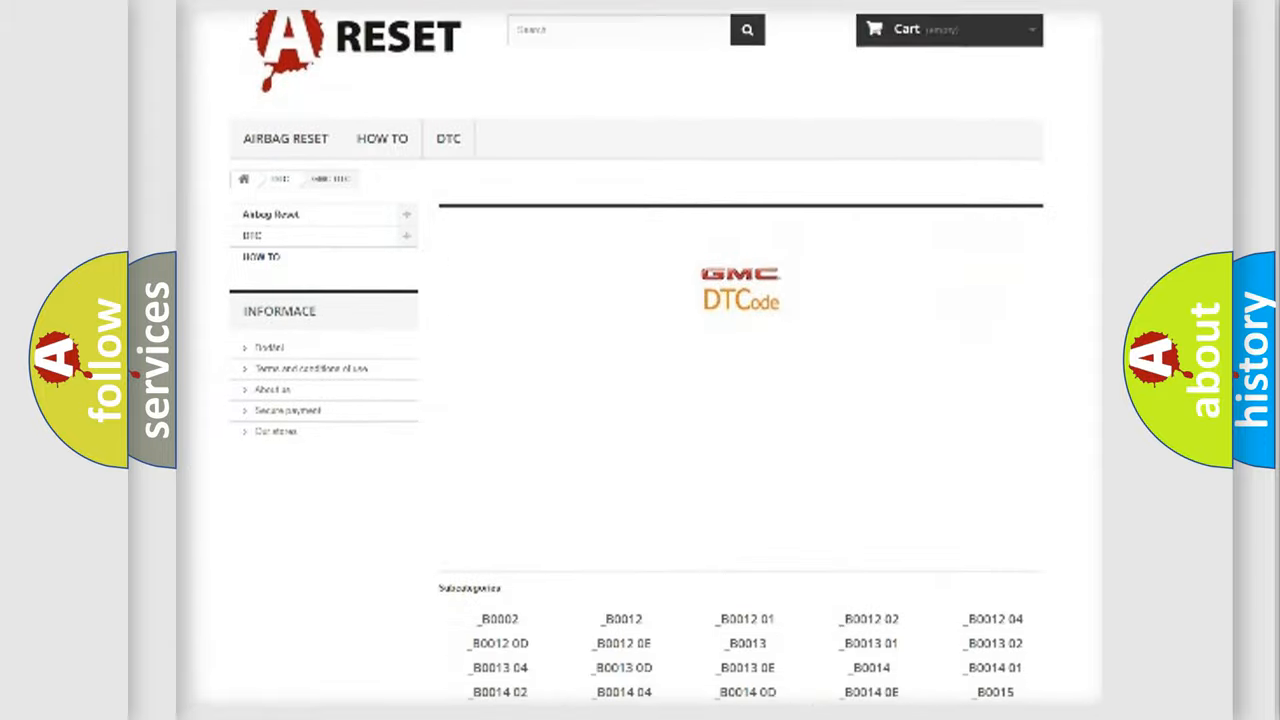
pyautogui.scroll(3)
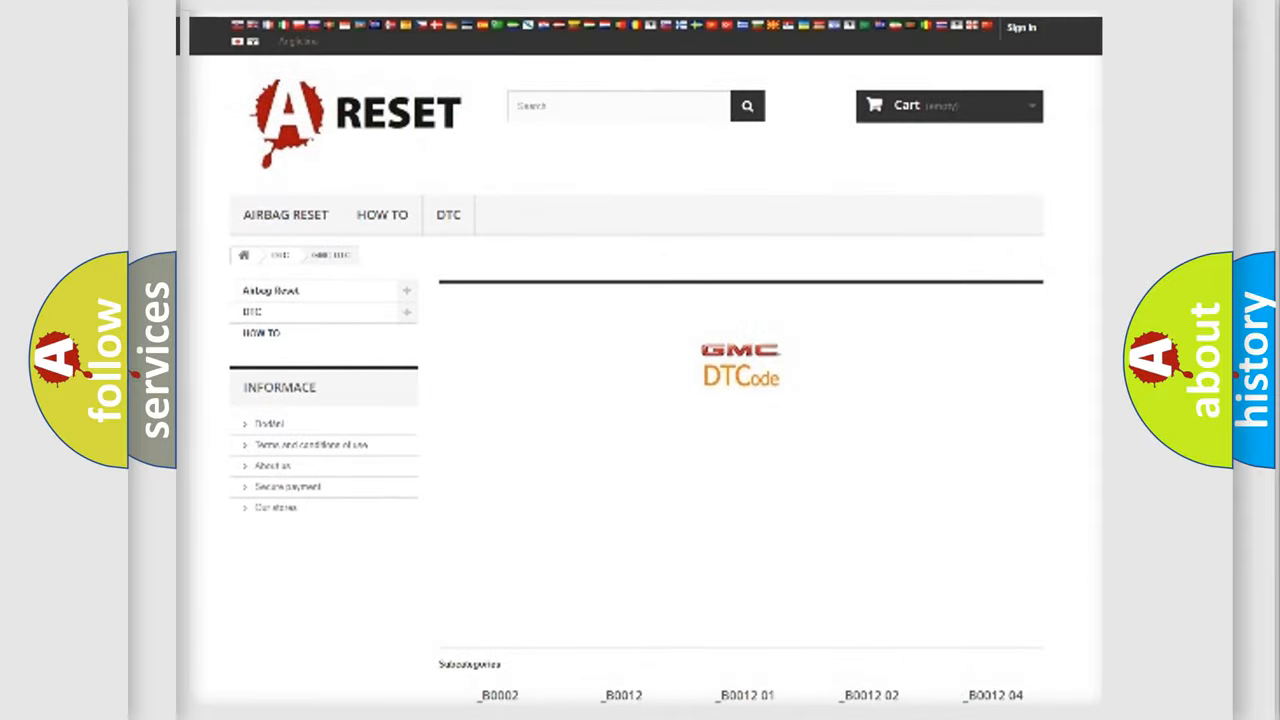